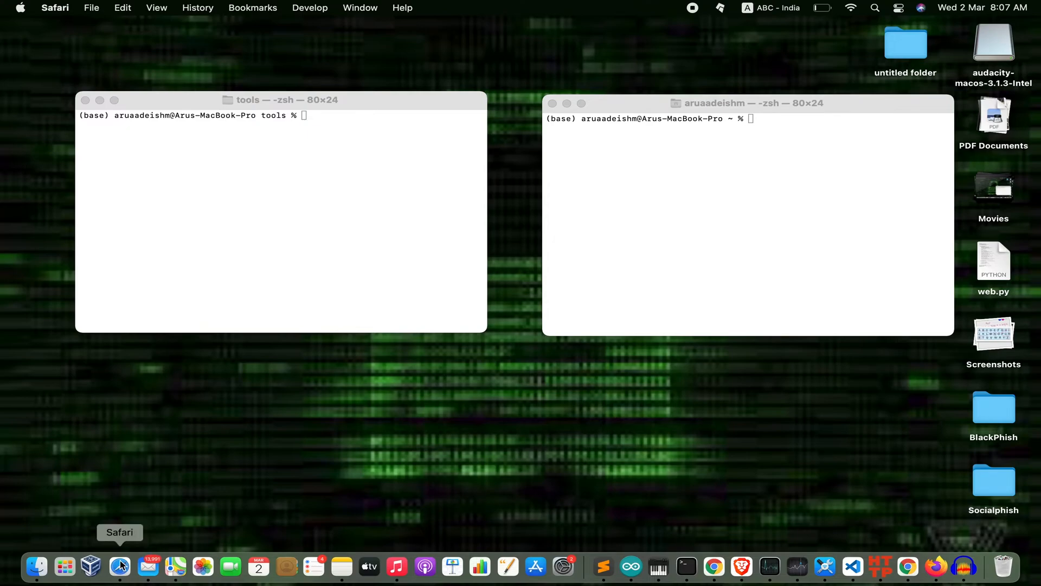
# Search 'seeker git' in Safari and land on the thewhiteh4t/seeker GitHub repository.
pyautogui.click(119, 567)
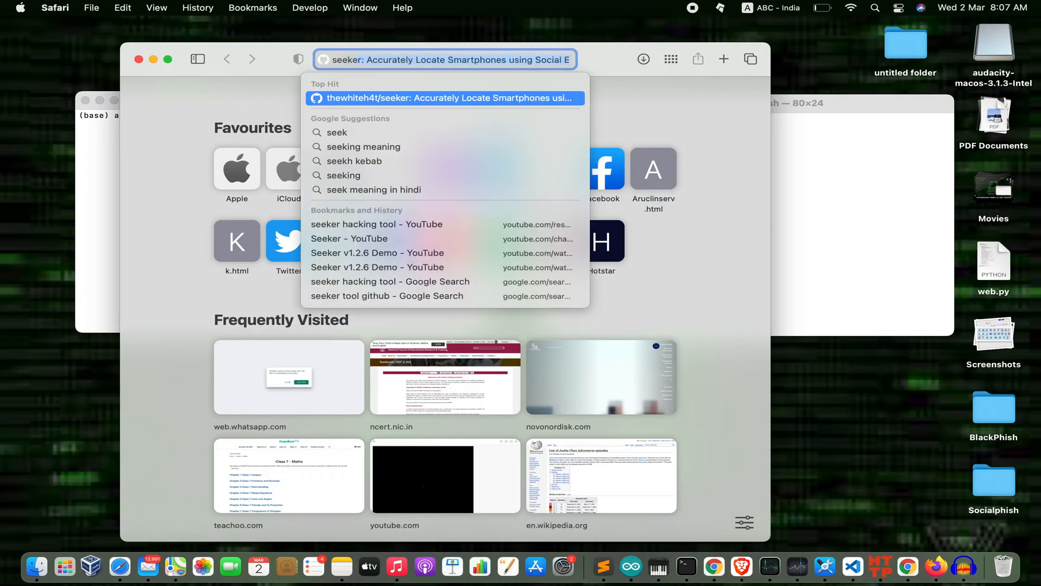
pyautogui.write('seeker github tool')
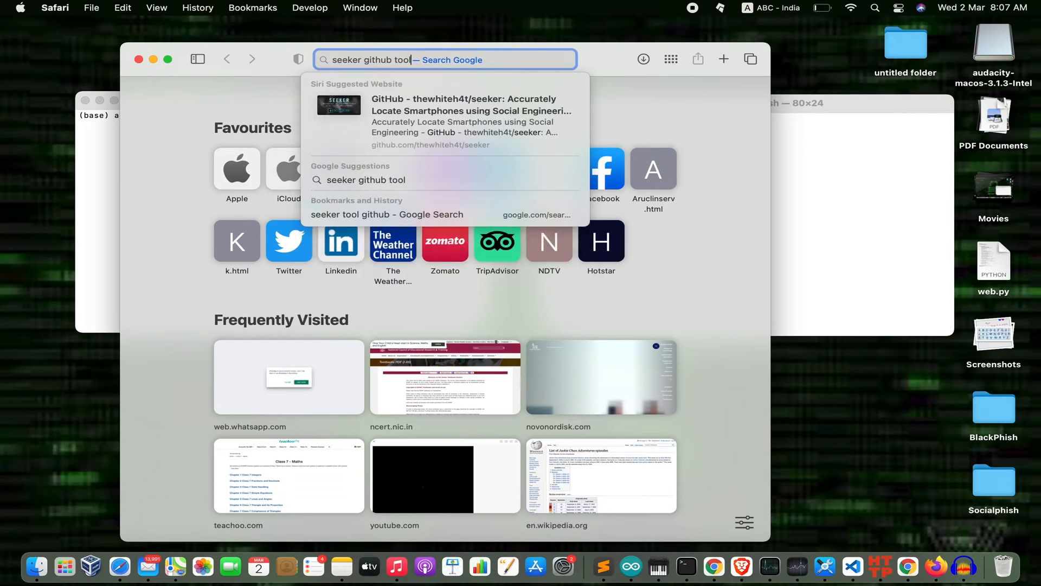
pyautogui.press('Return')
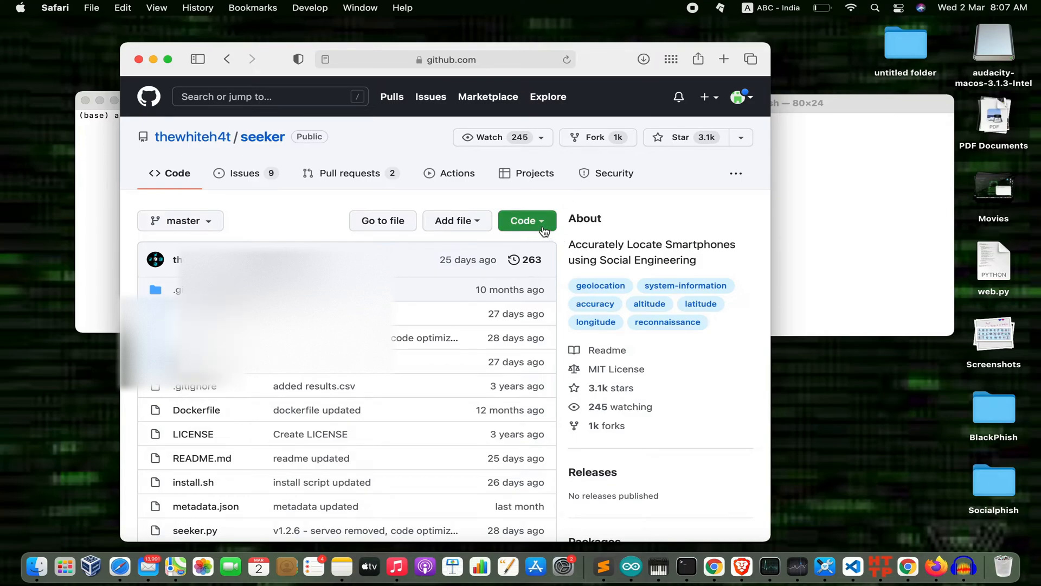
# Copy the seeker repository's HTTPS clone URL from the Code menu.
pyautogui.click(527, 221)
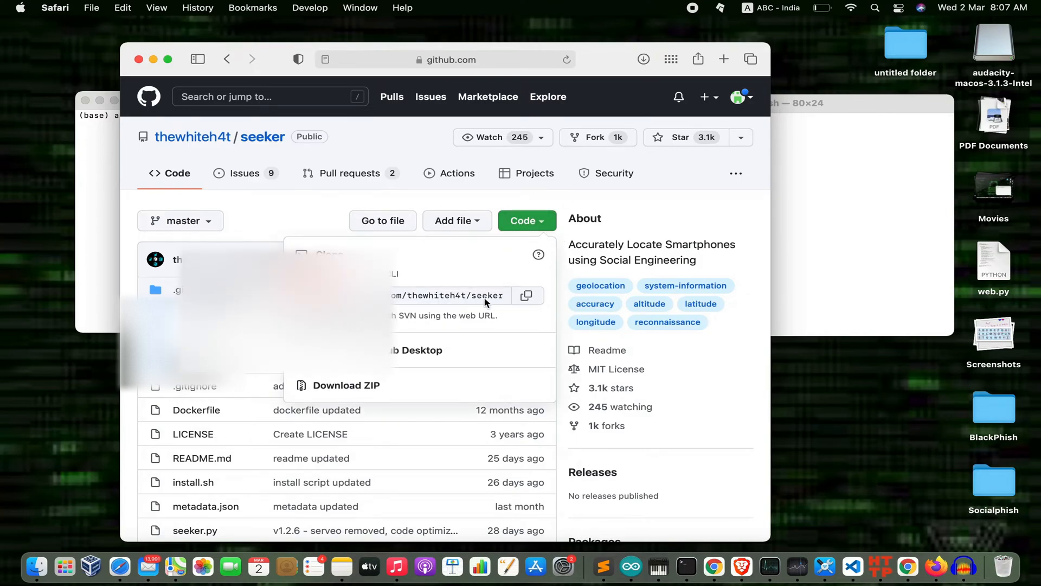
pyautogui.moveTo(527, 295)
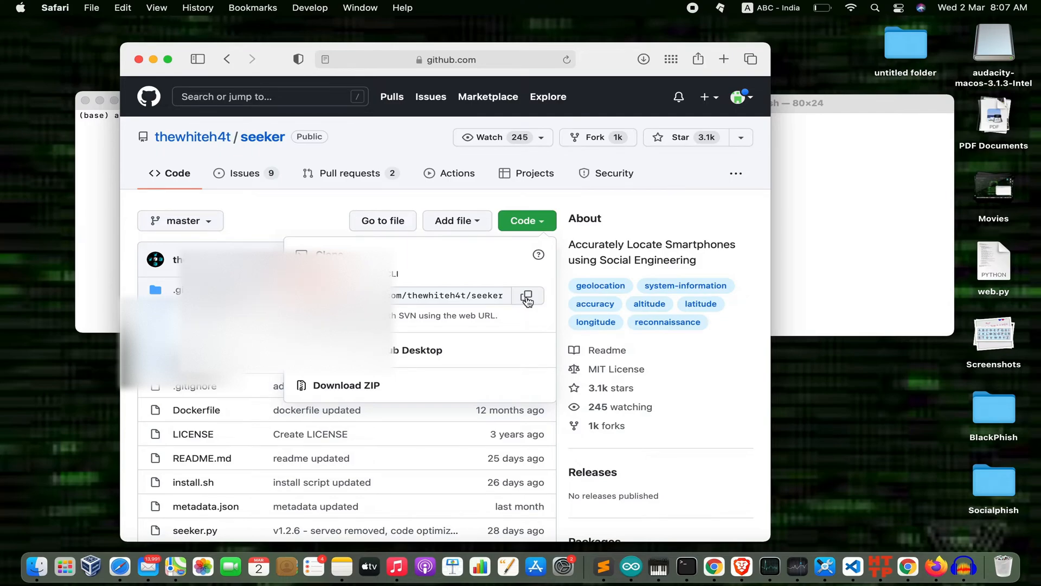
pyautogui.click(528, 295)
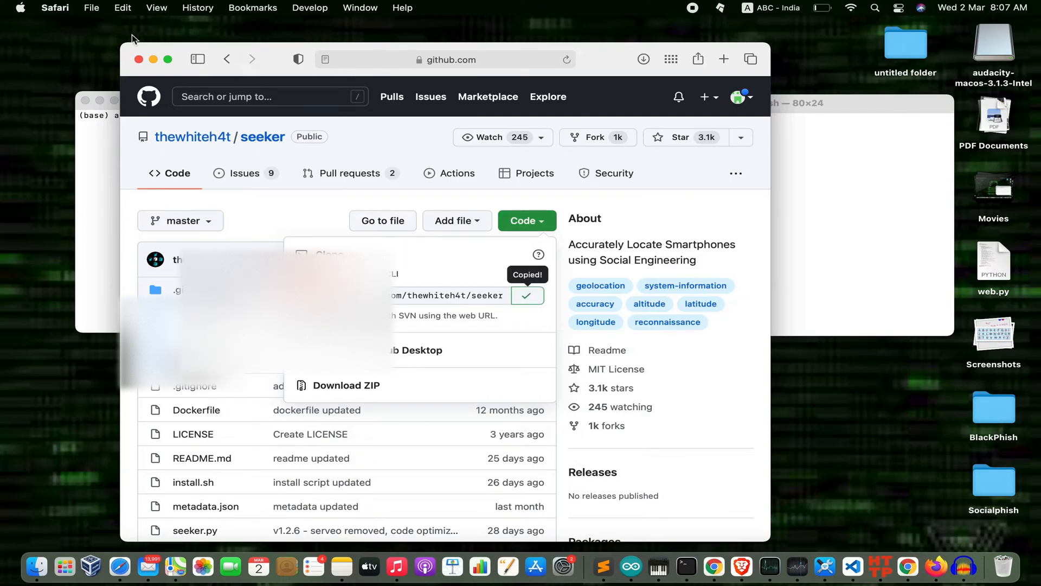
pyautogui.moveTo(97, 189)
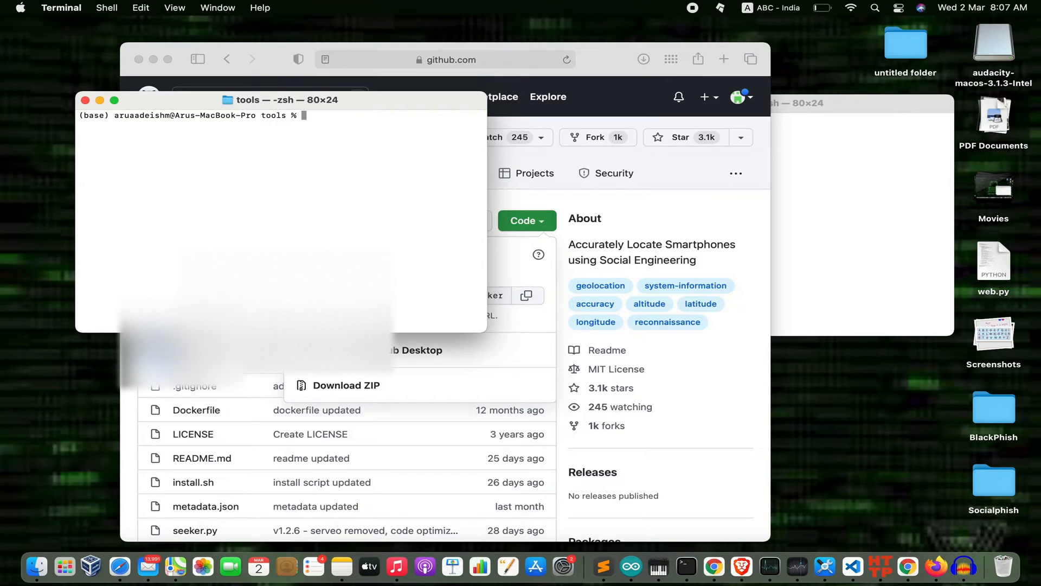
pyautogui.write('git c')
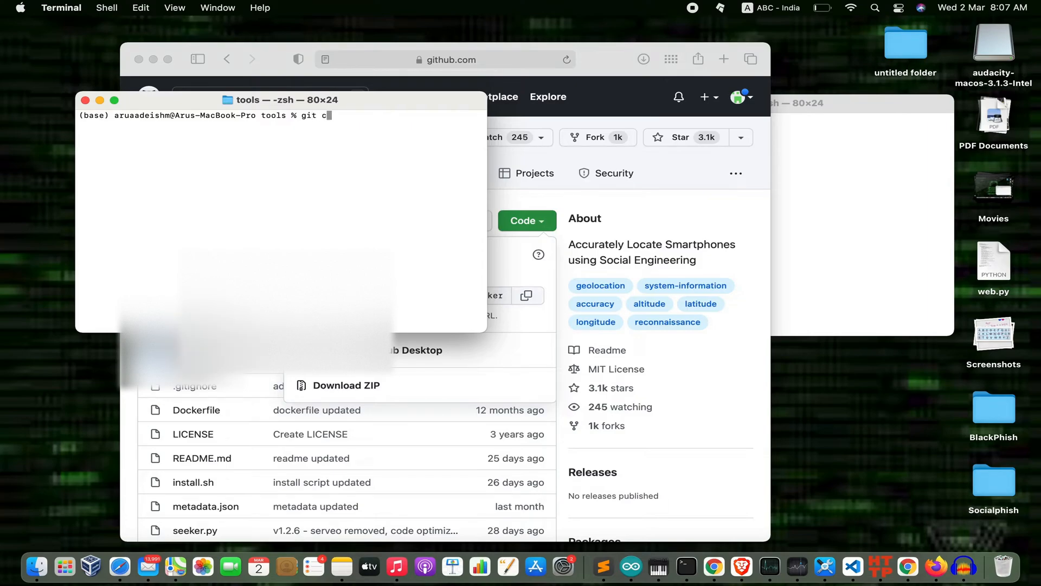
pyautogui.write('lone')
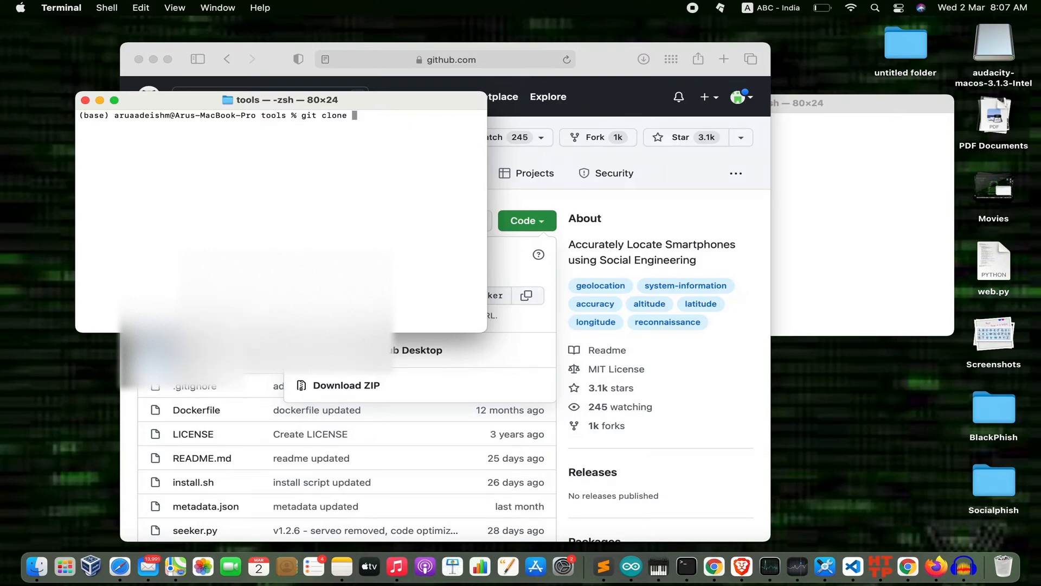
pyautogui.write('https://github.com/thewhiteh4t/seeker.git')
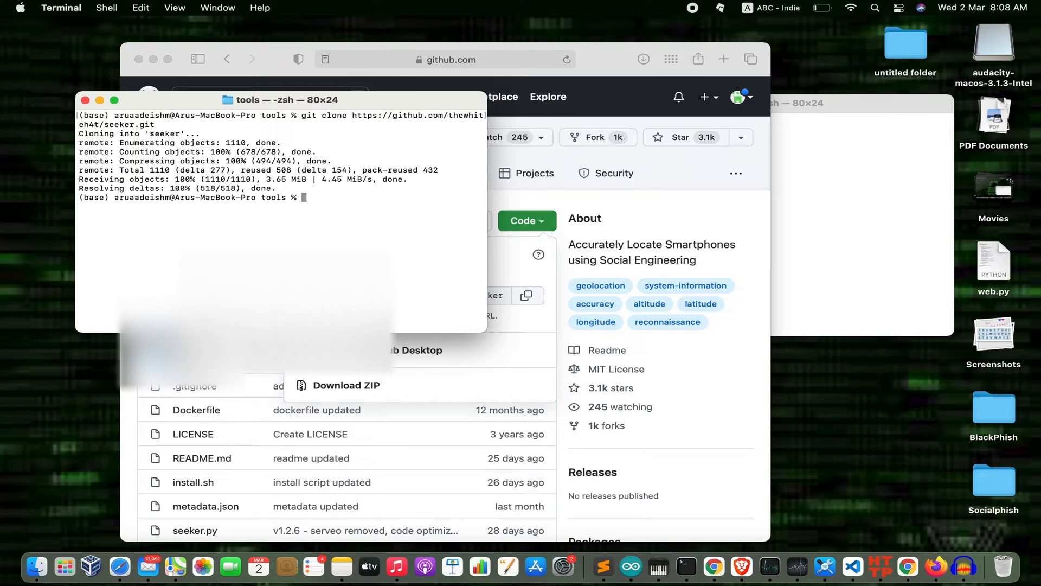
# Change the shell's working directory into the new seeker folder.
pyautogui.write('cd')
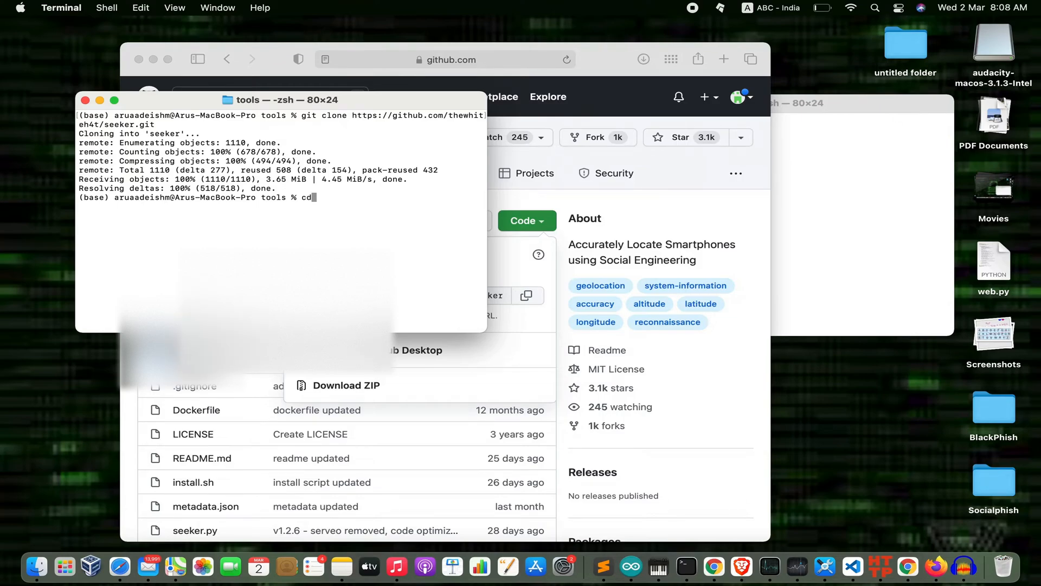
pyautogui.write('" "')
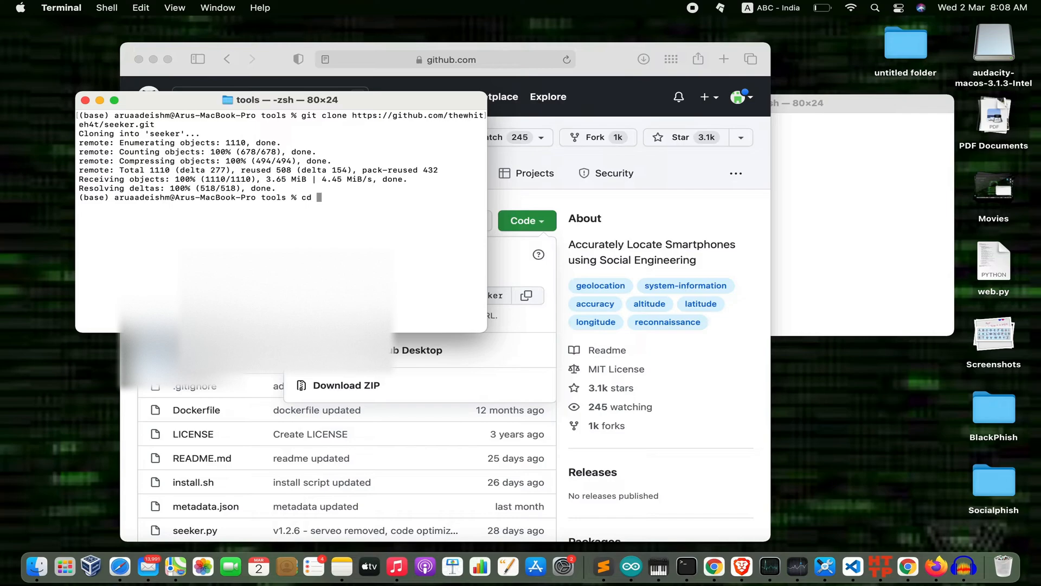
pyautogui.write('se')
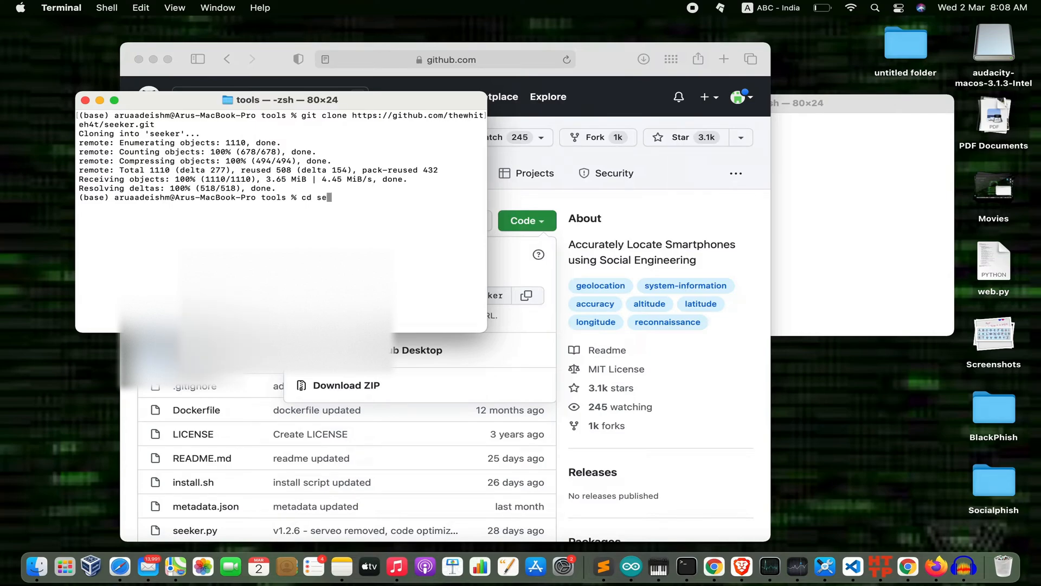
pyautogui.write('eker')
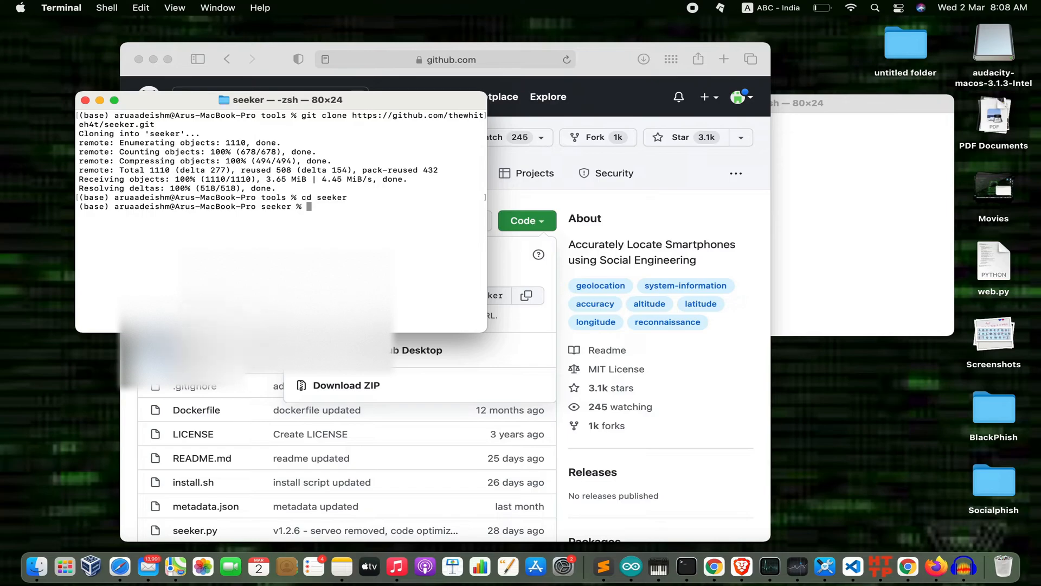
# Run python3 seeker.py on port 1234 and choose template 0, NearYou.
pyautogui.write('python3 see')
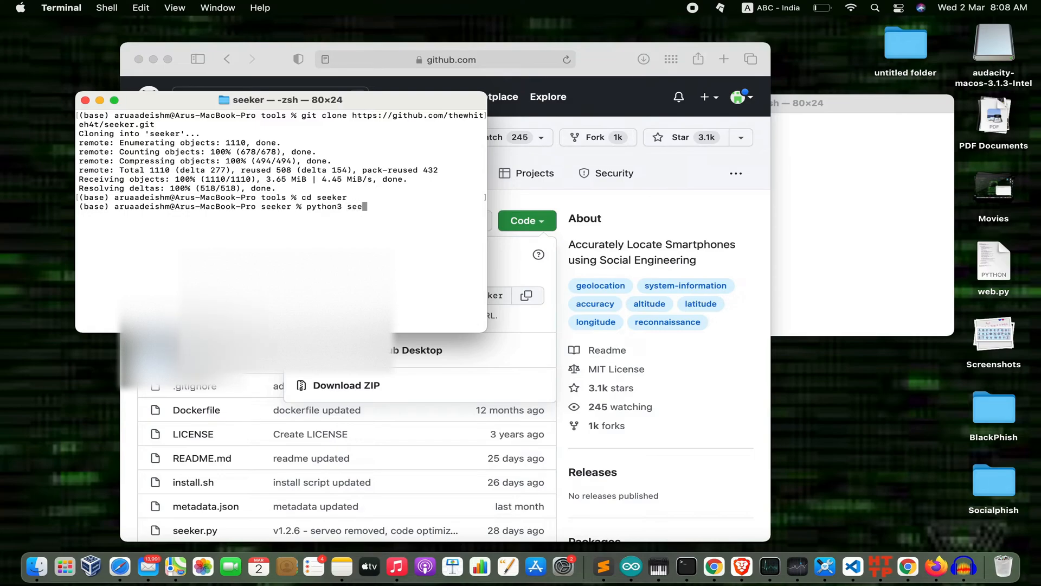
pyautogui.write('ker')
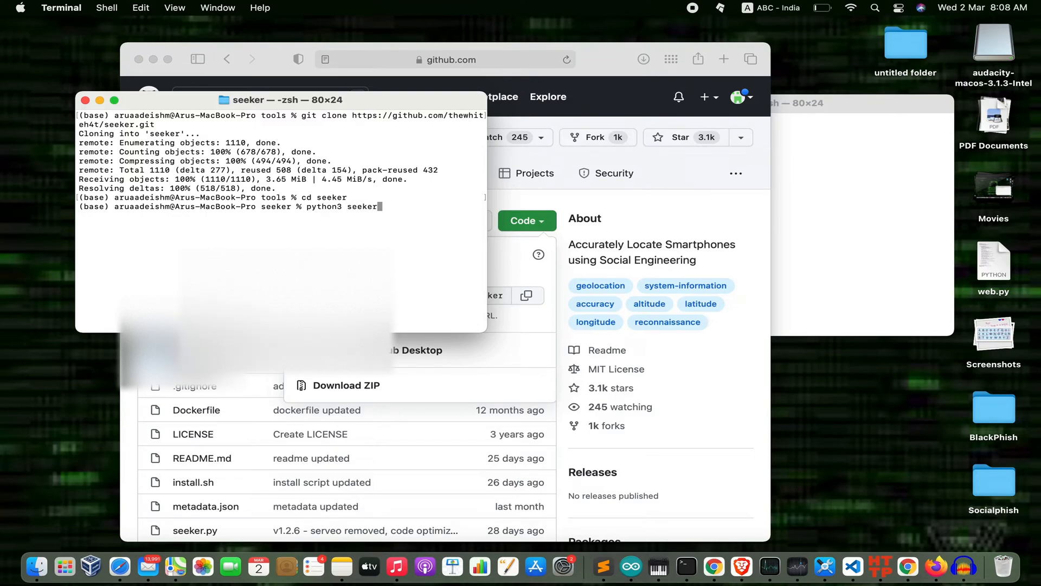
pyautogui.write('.py')
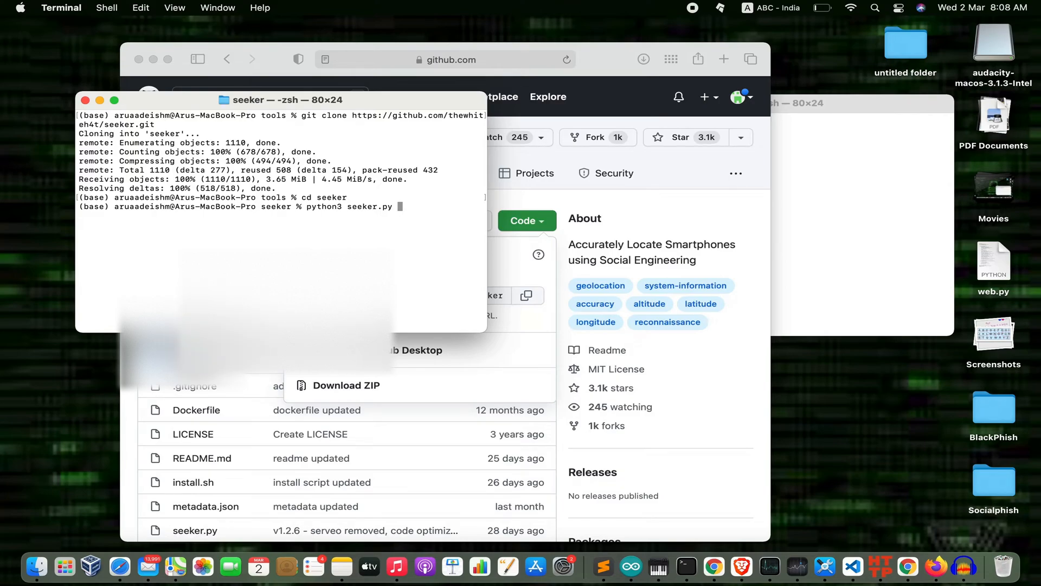
pyautogui.write('-p')
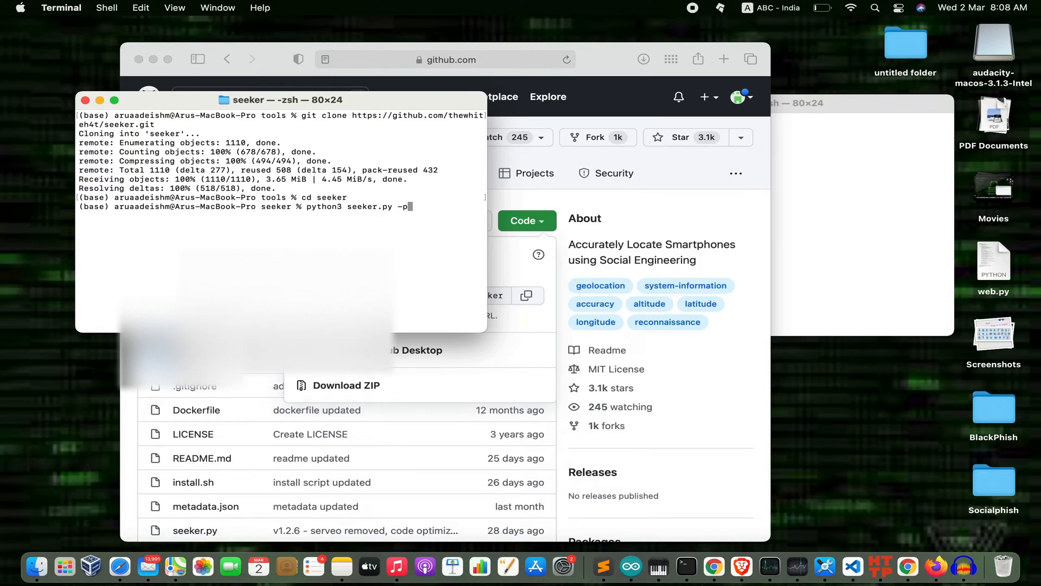
pyautogui.write('1234')
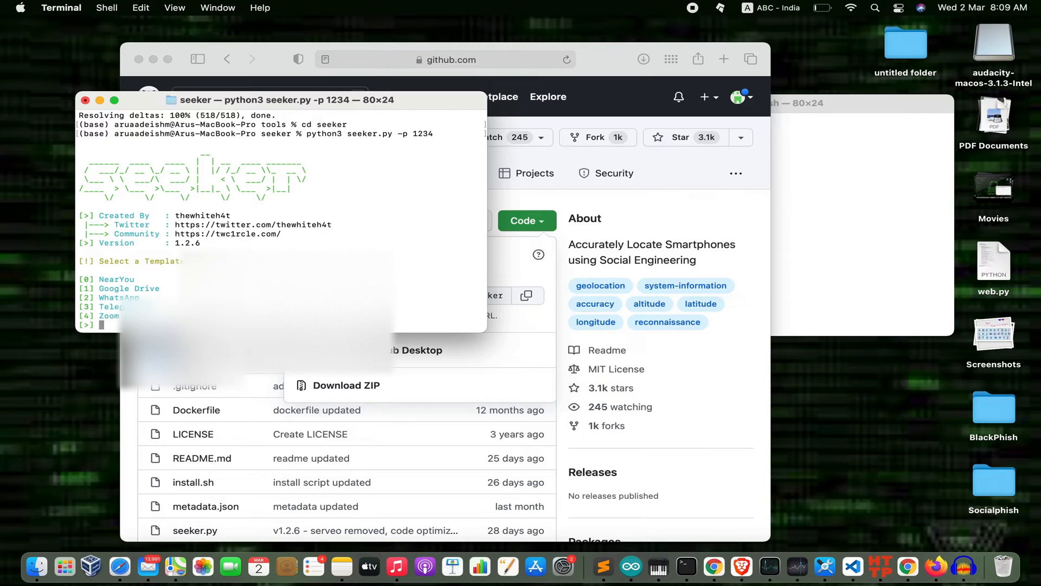
pyautogui.write('0')
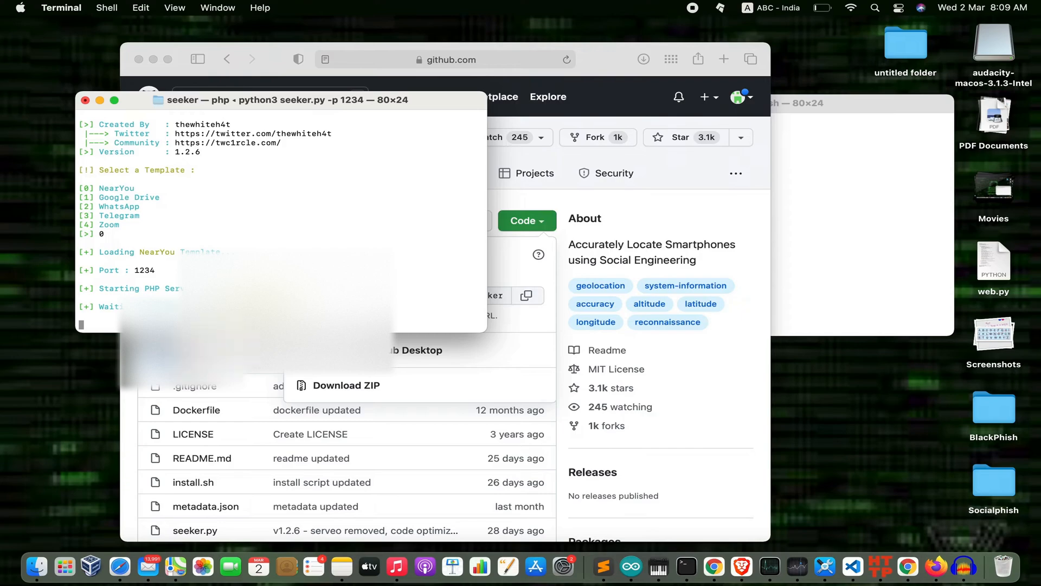
pyautogui.moveTo(384, 154)
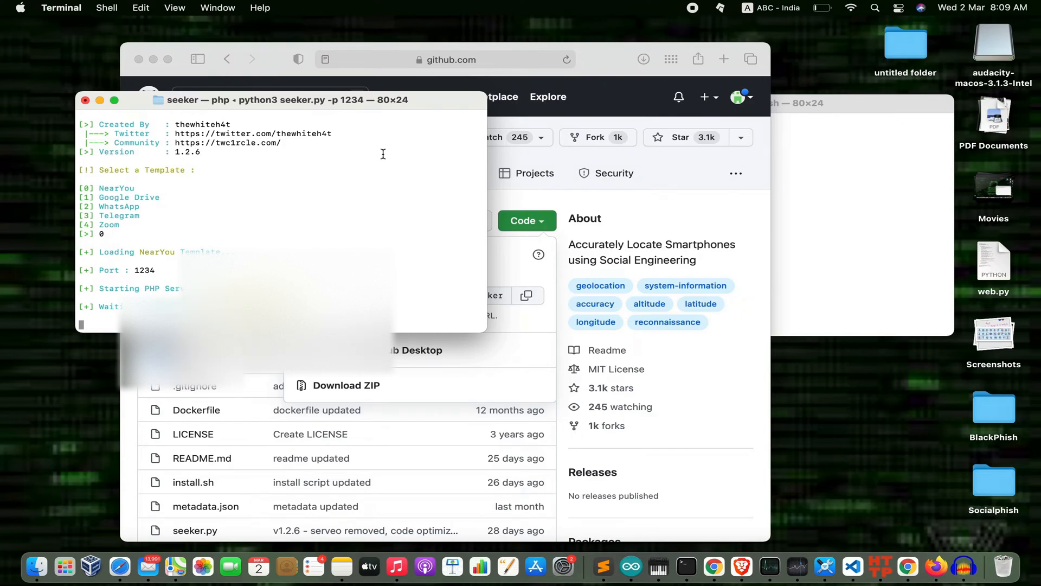
pyautogui.moveTo(858, 154)
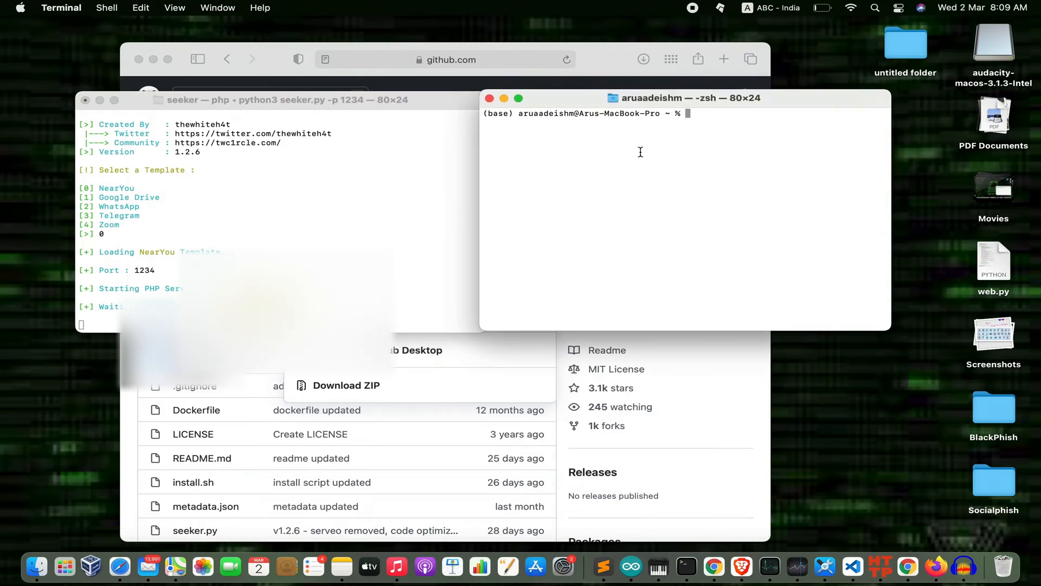
# Run 'ngrok http 1234', taking the port number from the Seeker window.
pyautogui.write('n')
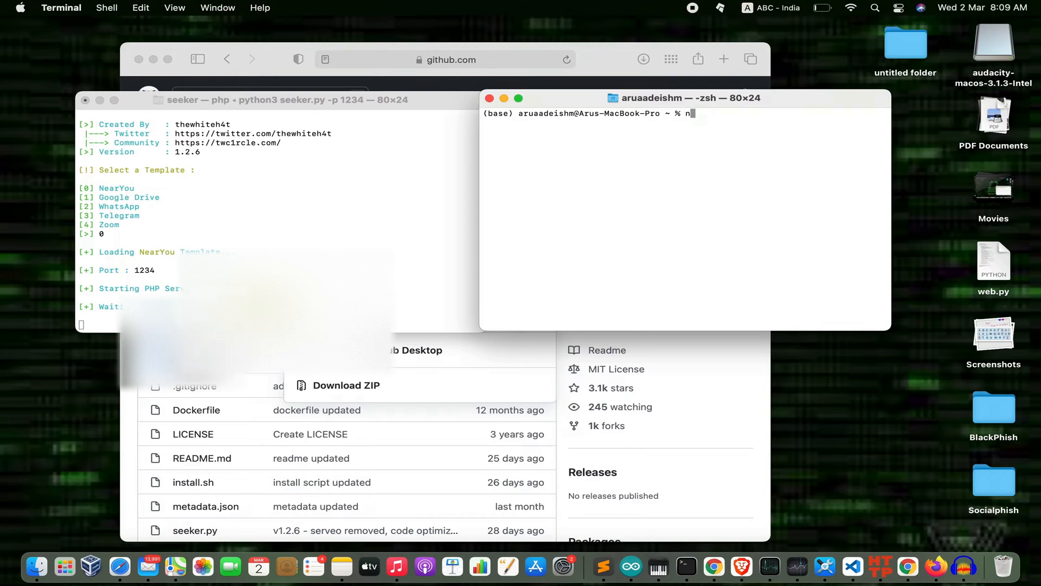
pyautogui.write('grok')
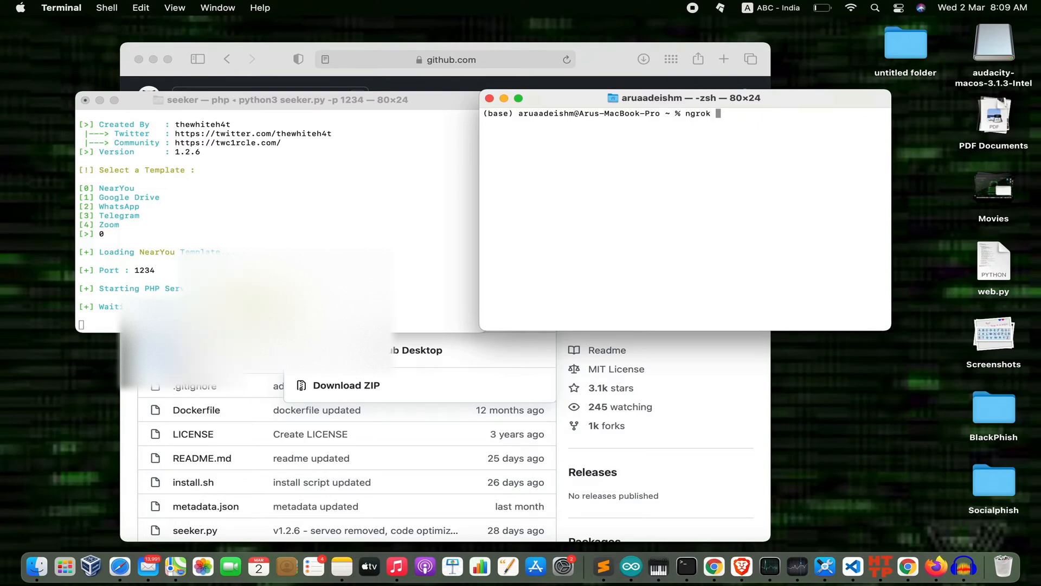
pyautogui.write('http')
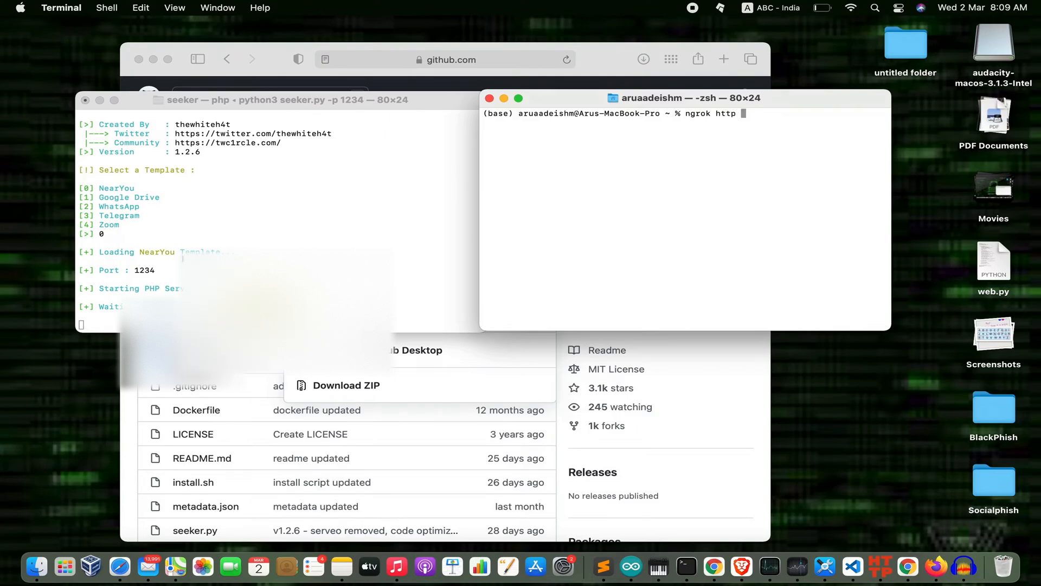
pyautogui.doubleClick(143, 270)
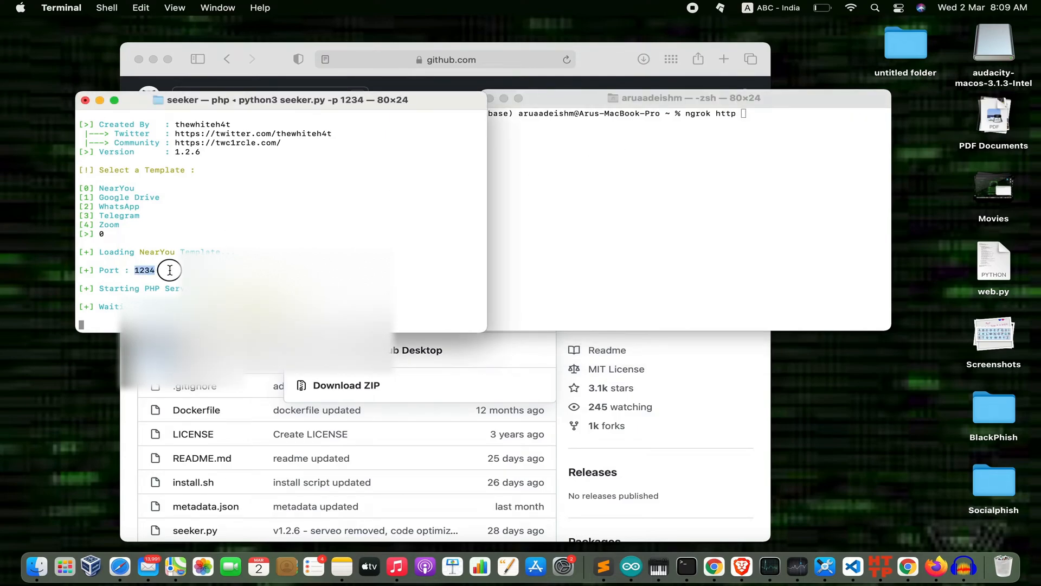
pyautogui.click(684, 97)
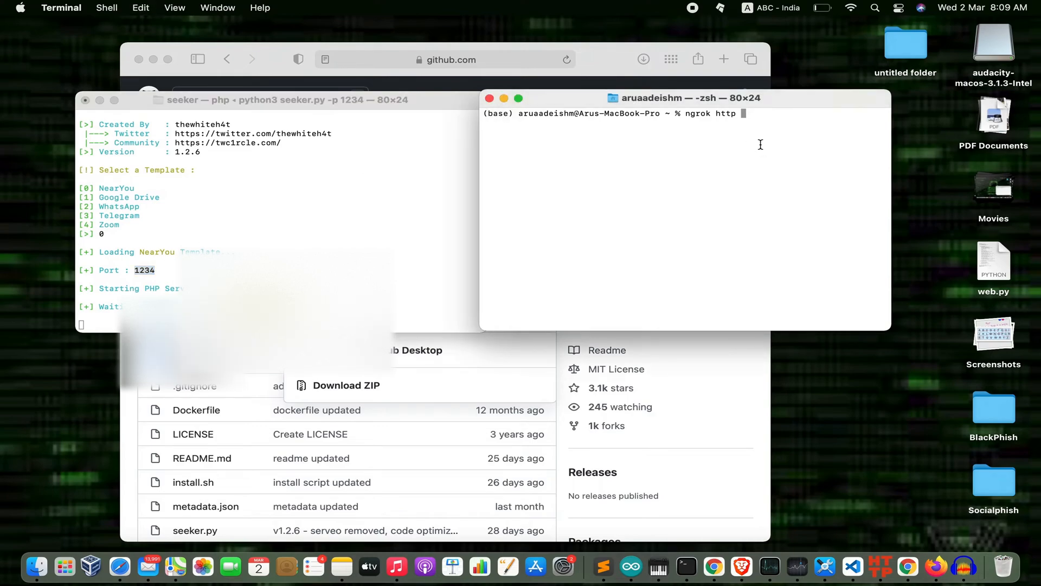
pyautogui.write('1234')
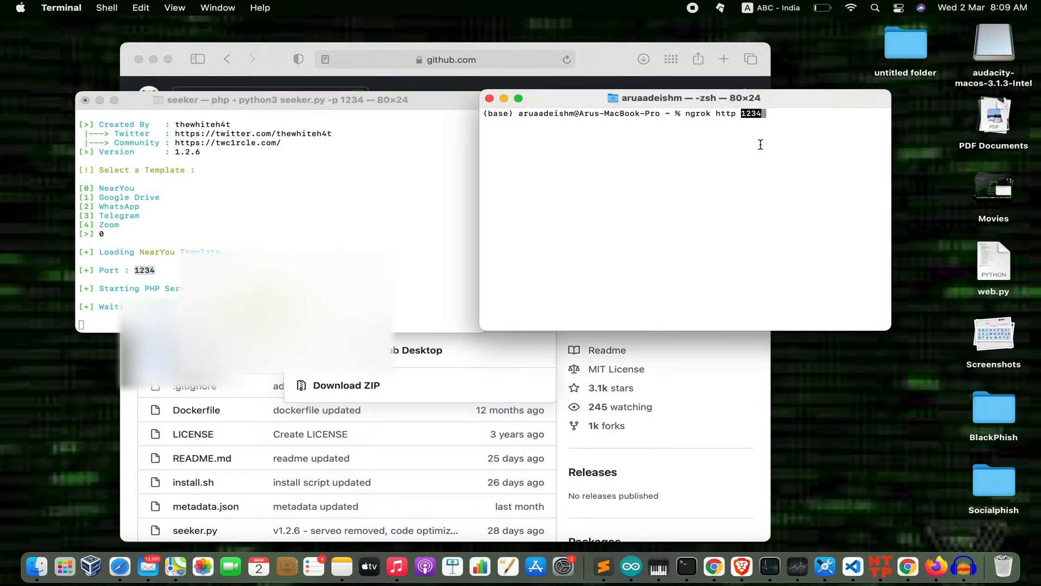
pyautogui.press('Return')
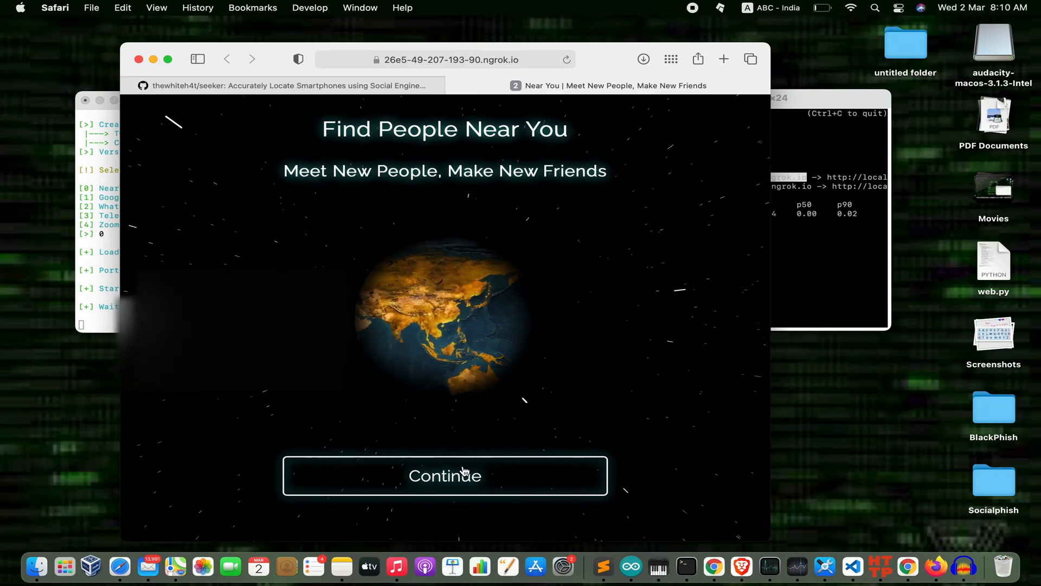
# Continue into the Near You page, allow location access and dismiss the coming-soon alert.
pyautogui.click(445, 476)
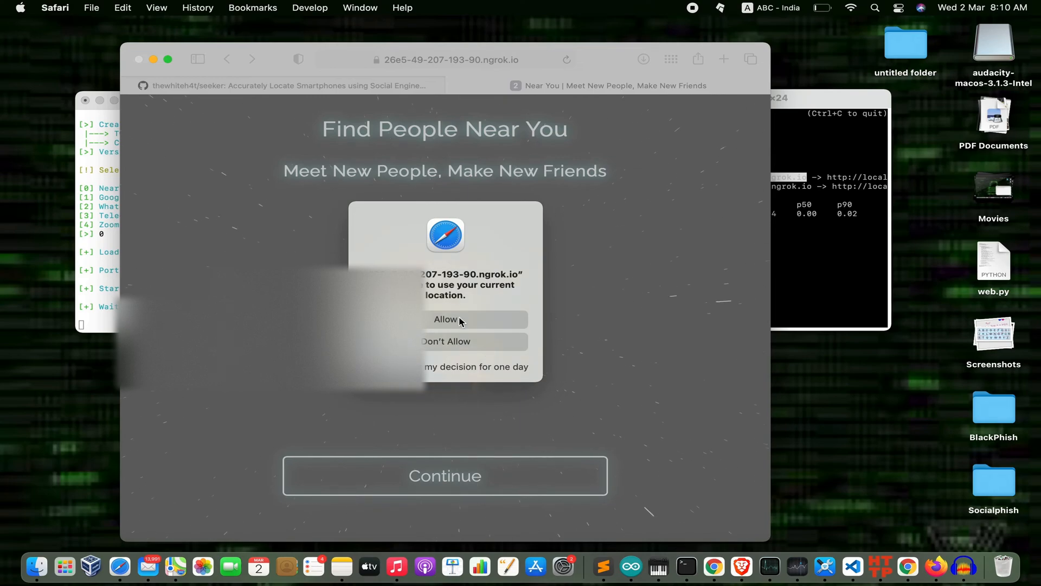
pyautogui.click(445, 319)
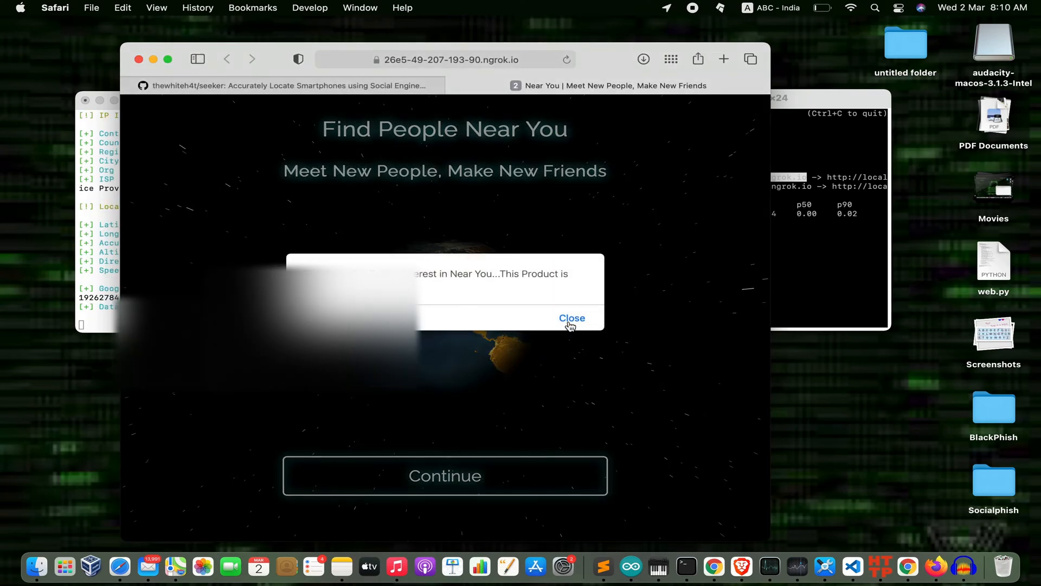
pyautogui.click(573, 317)
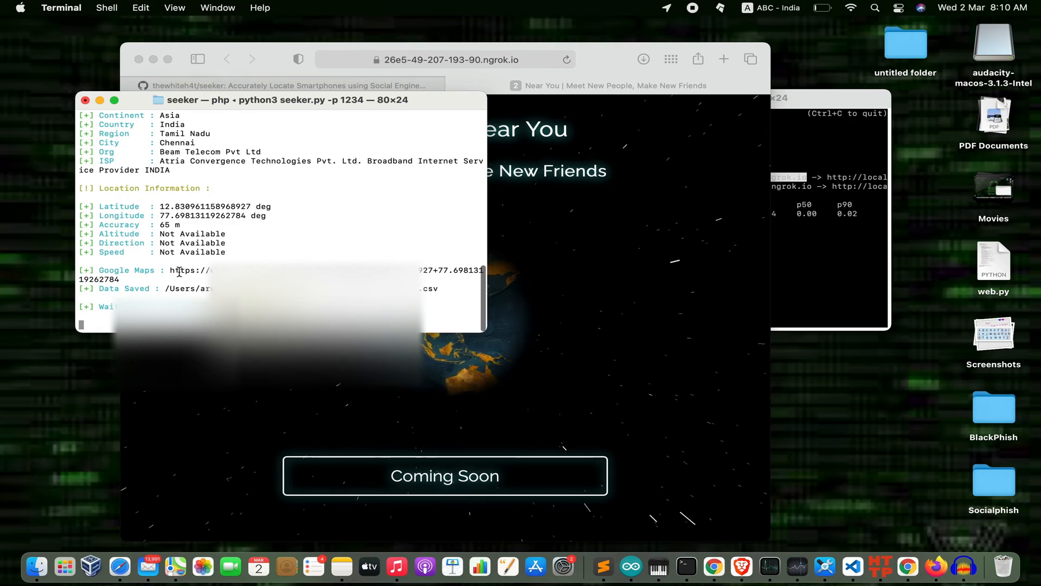
pyautogui.doubleClick(115, 270)
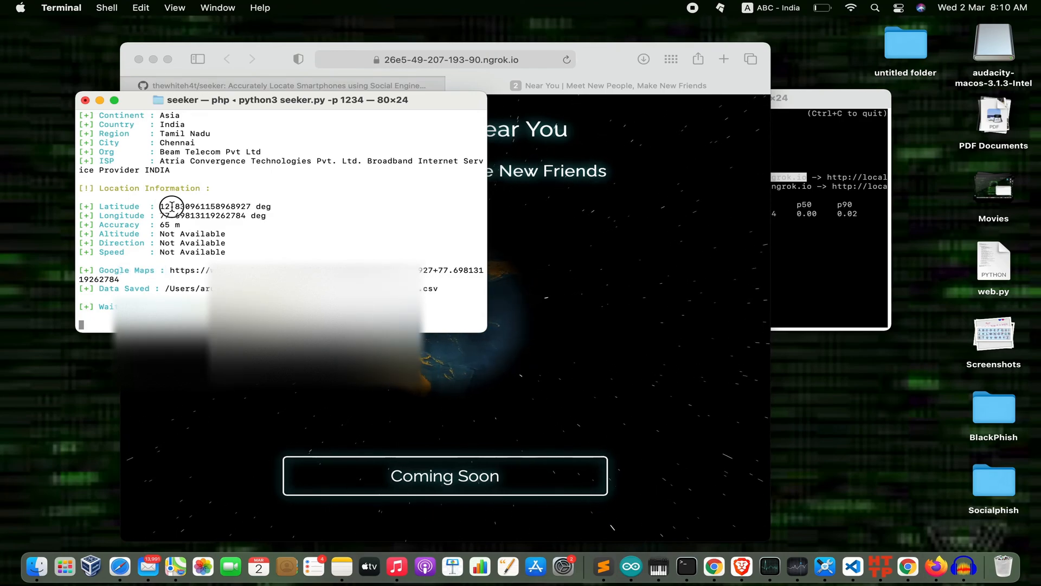
pyautogui.doubleClick(206, 215)
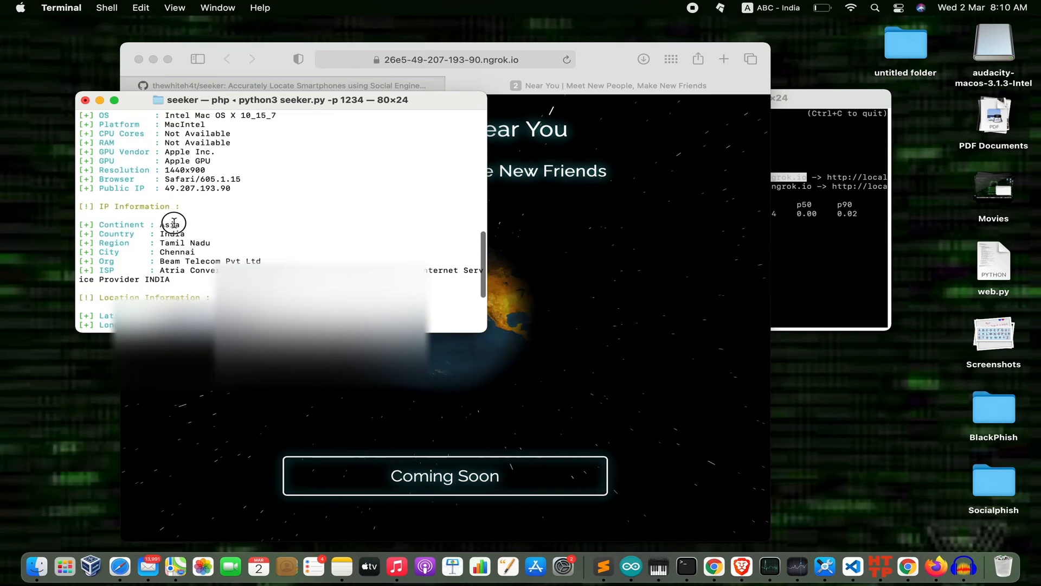
pyautogui.doubleClick(172, 233)
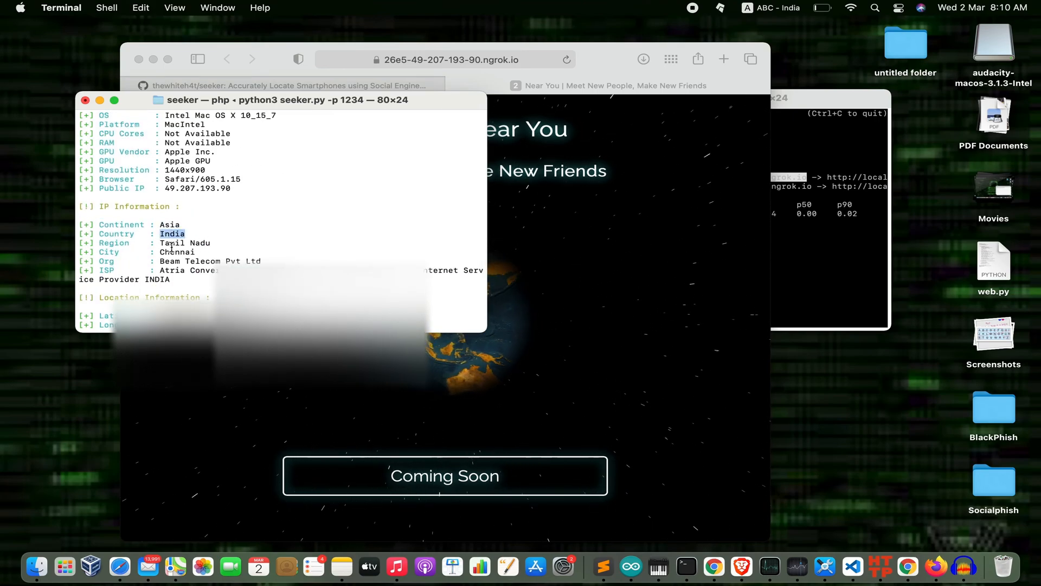